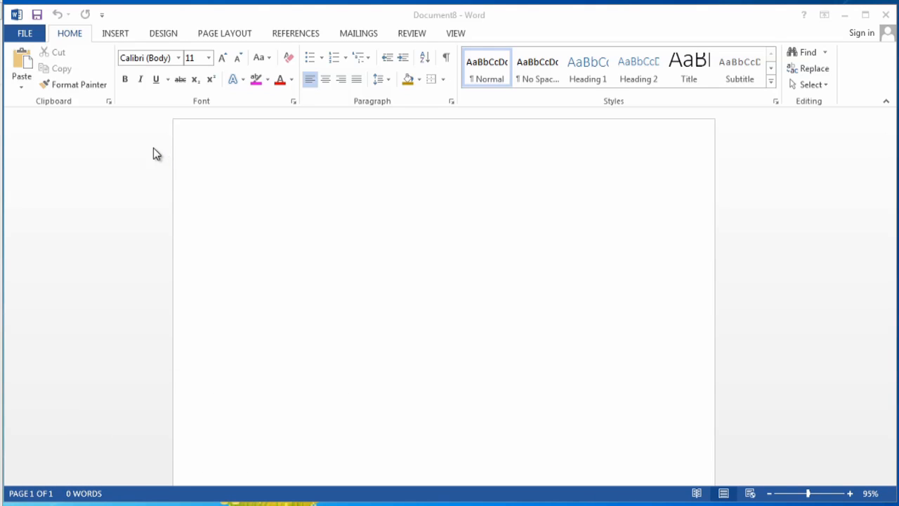
{"action": "mouse_move", "coordinate": [138, 153]}
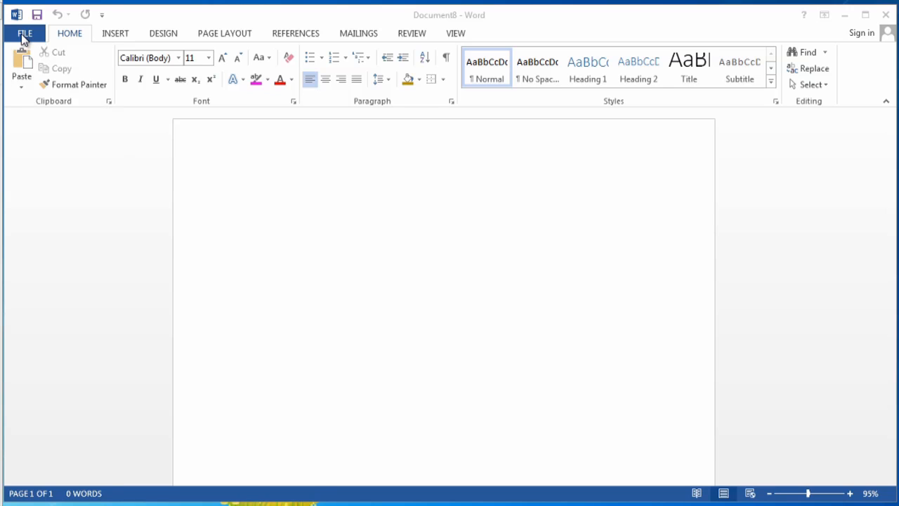
Start opening an existing document from the computer, browsing toward the Word 2013_2007 folder
{"action": "left_click", "coordinate": [25, 34]}
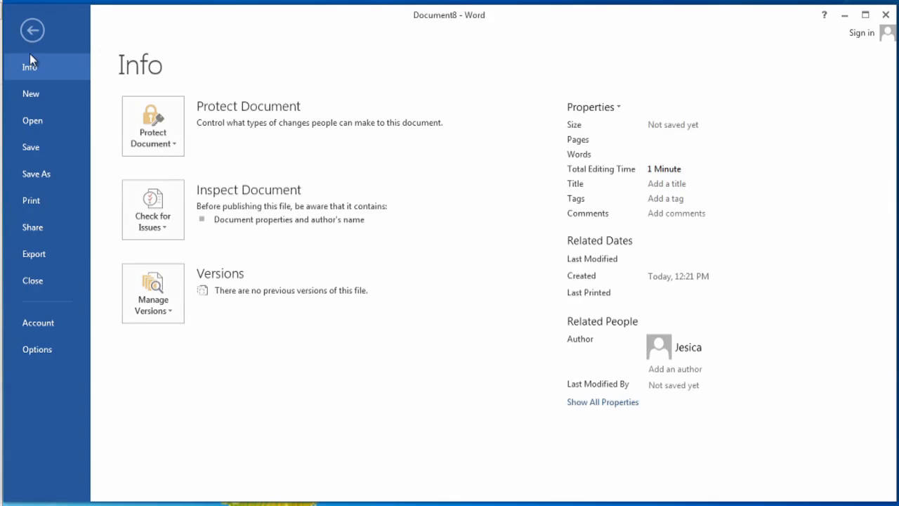
{"action": "left_click", "coordinate": [33, 120]}
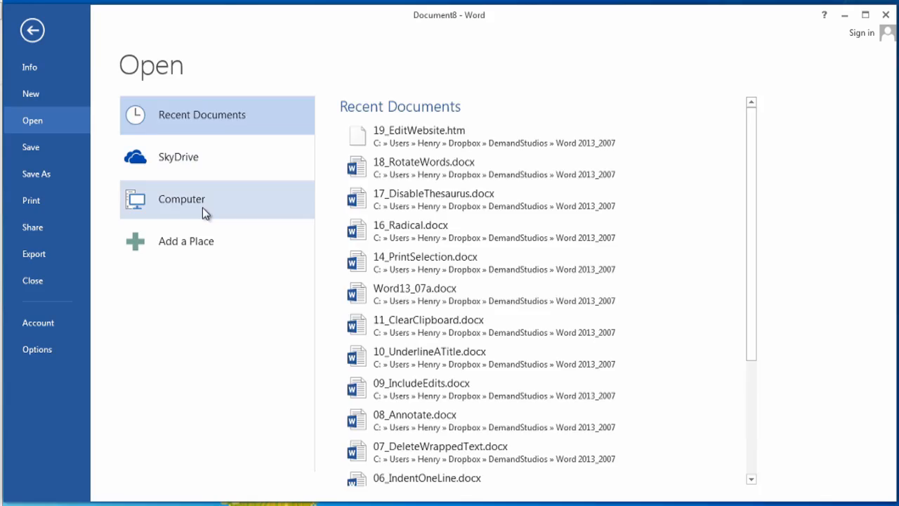
{"action": "left_click", "coordinate": [181, 199]}
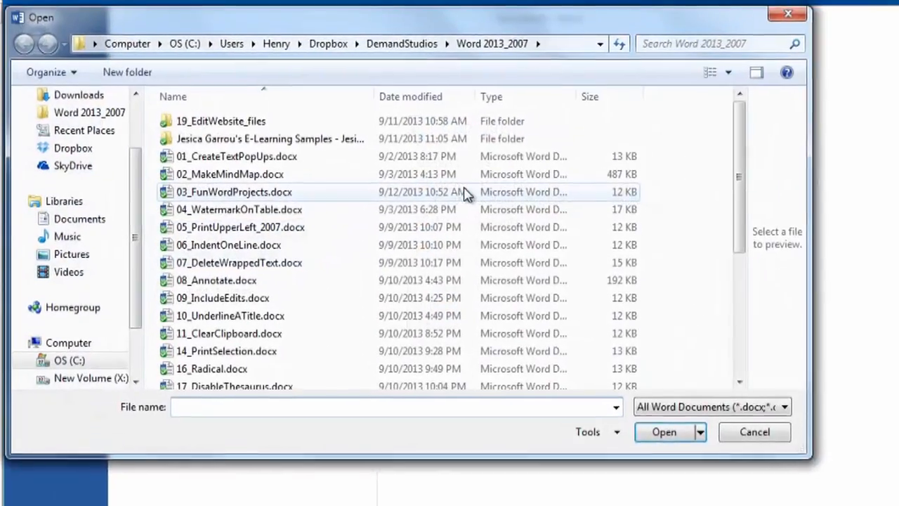
{"action": "scroll", "scroll_direction": "down", "scroll_amount": 3}
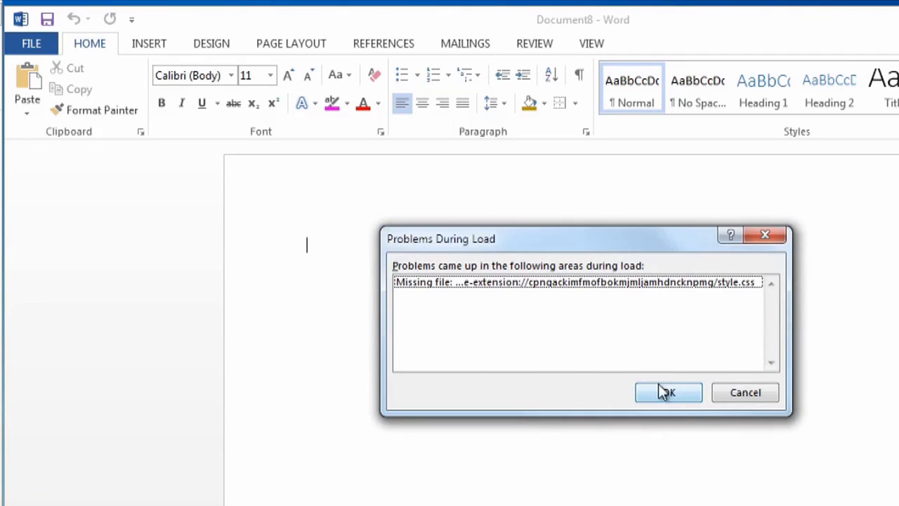
{"action": "mouse_move", "coordinate": [674, 272]}
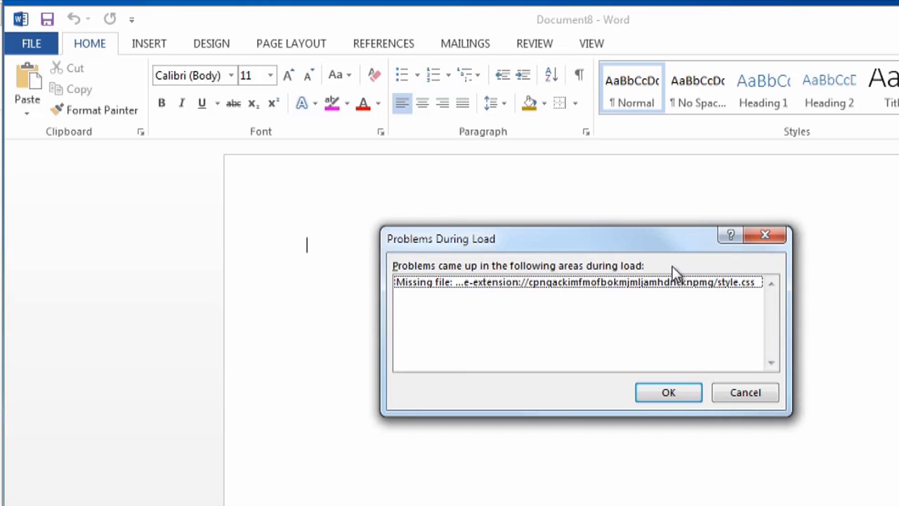
{"action": "mouse_move", "coordinate": [685, 390]}
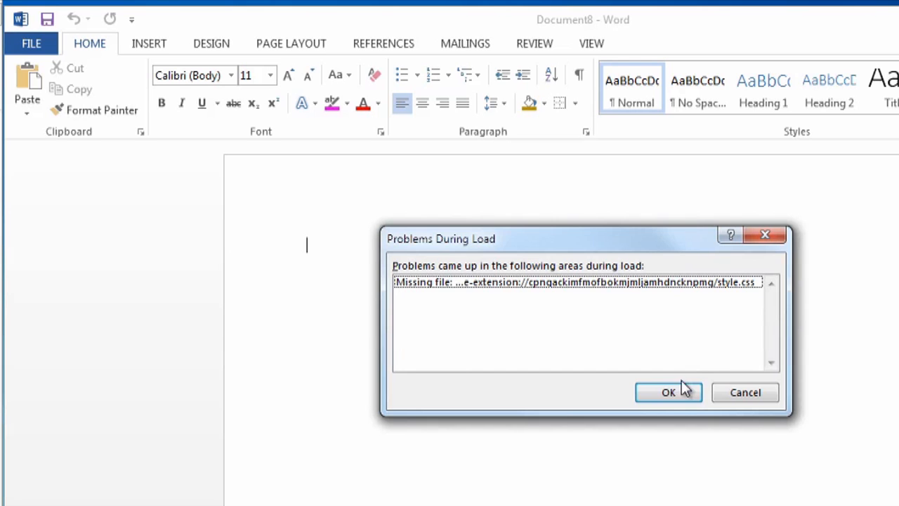
Dismiss the Problems During Load warning about the missing style.css file
{"action": "left_click", "coordinate": [668, 392]}
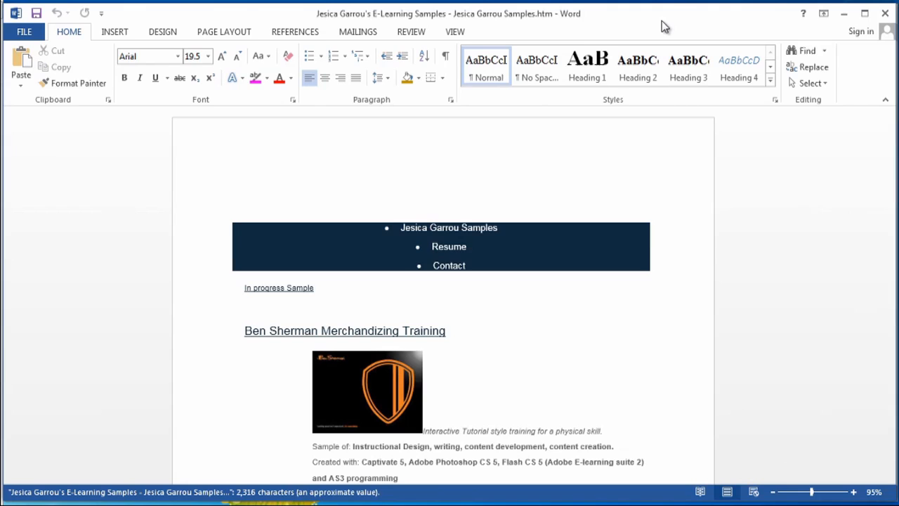
Scroll past the Ben Sherman Merchandizing Training sample and place the insertion point above the 3 Tips in Excel 2007 heading
{"action": "scroll", "scroll_direction": "down", "scroll_amount": 3}
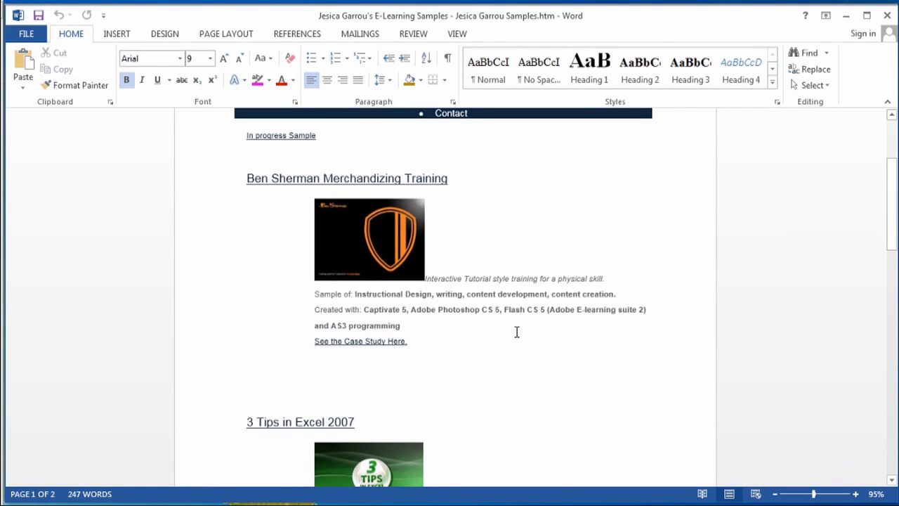
{"action": "left_click", "coordinate": [250, 382]}
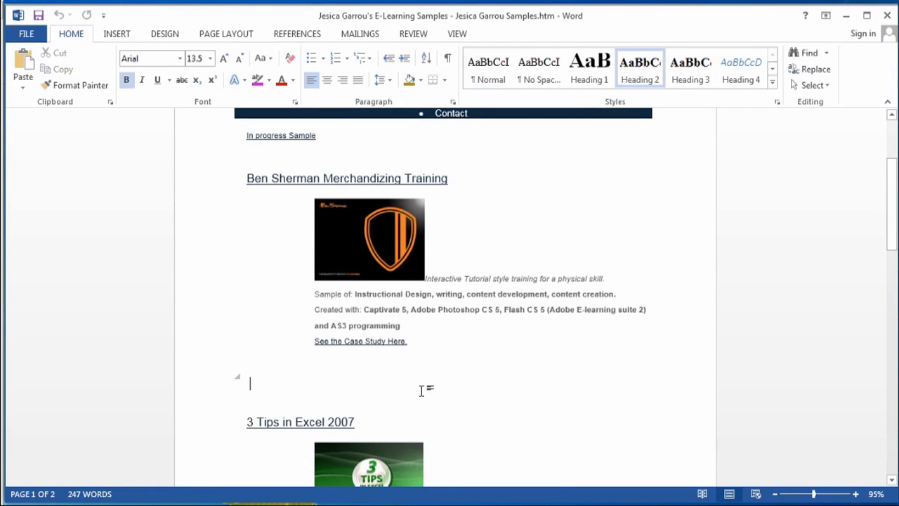